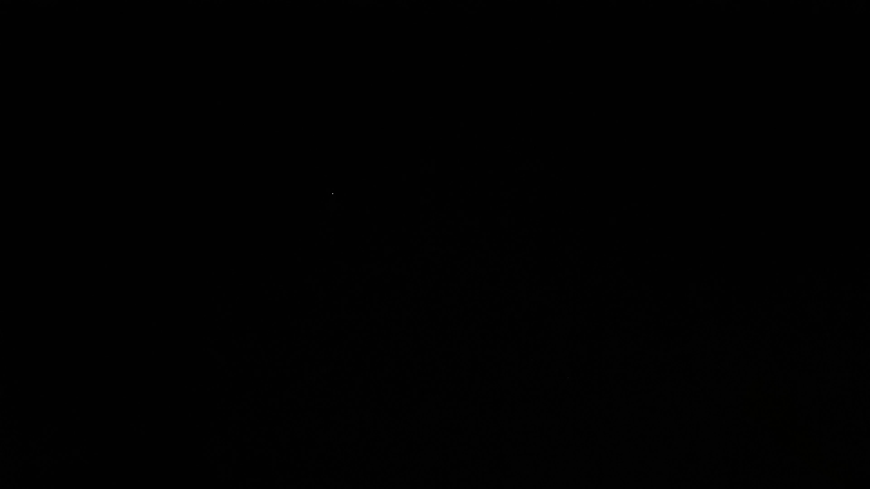
pyautogui.moveTo(343, 191)
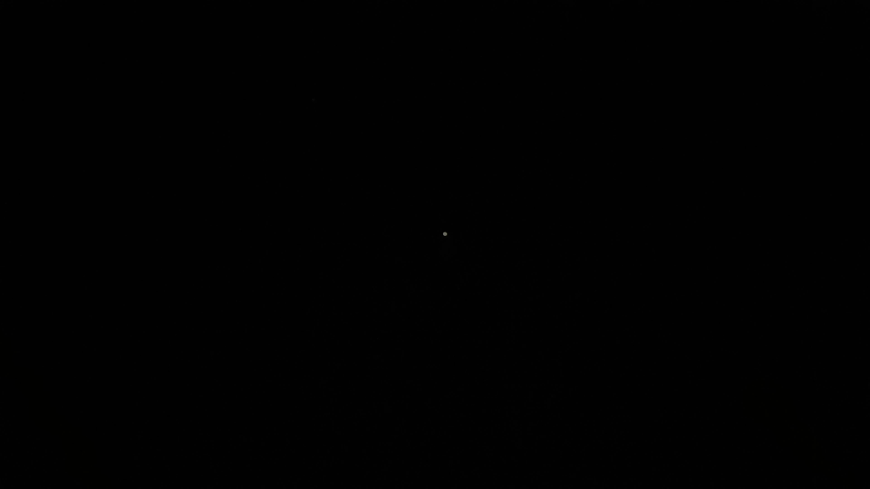
pyautogui.moveTo(434, 230)
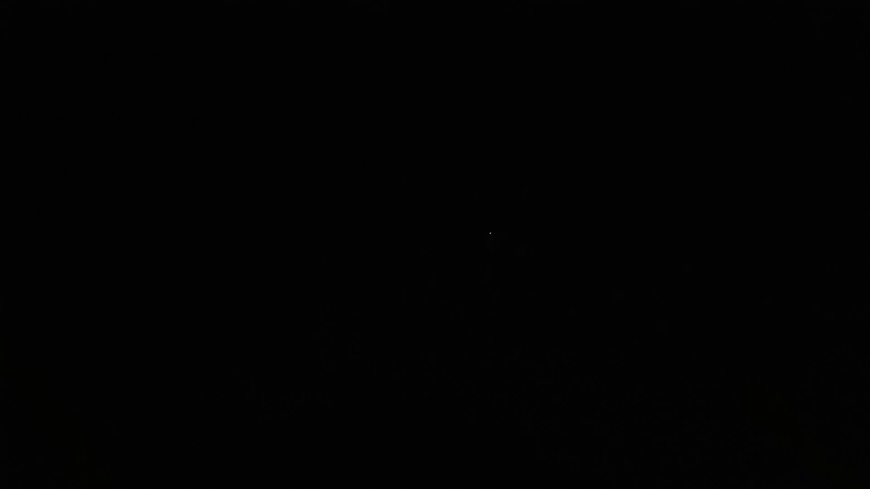
pyautogui.moveTo(489, 244)
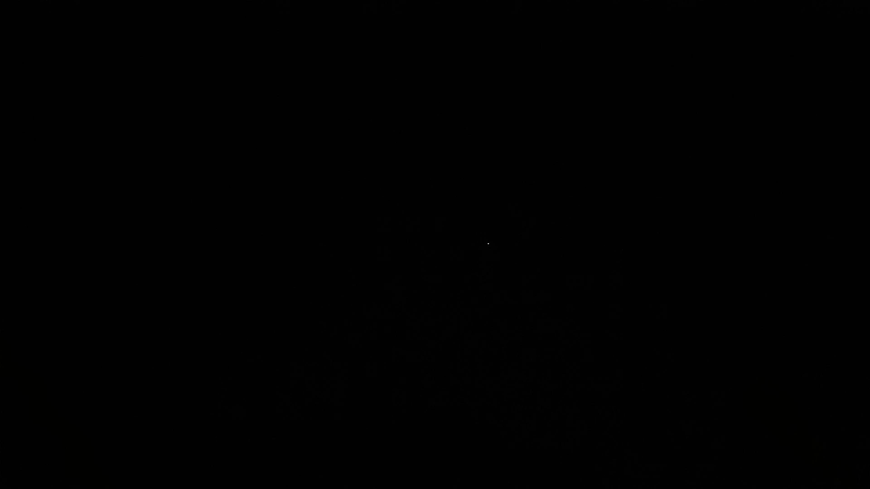